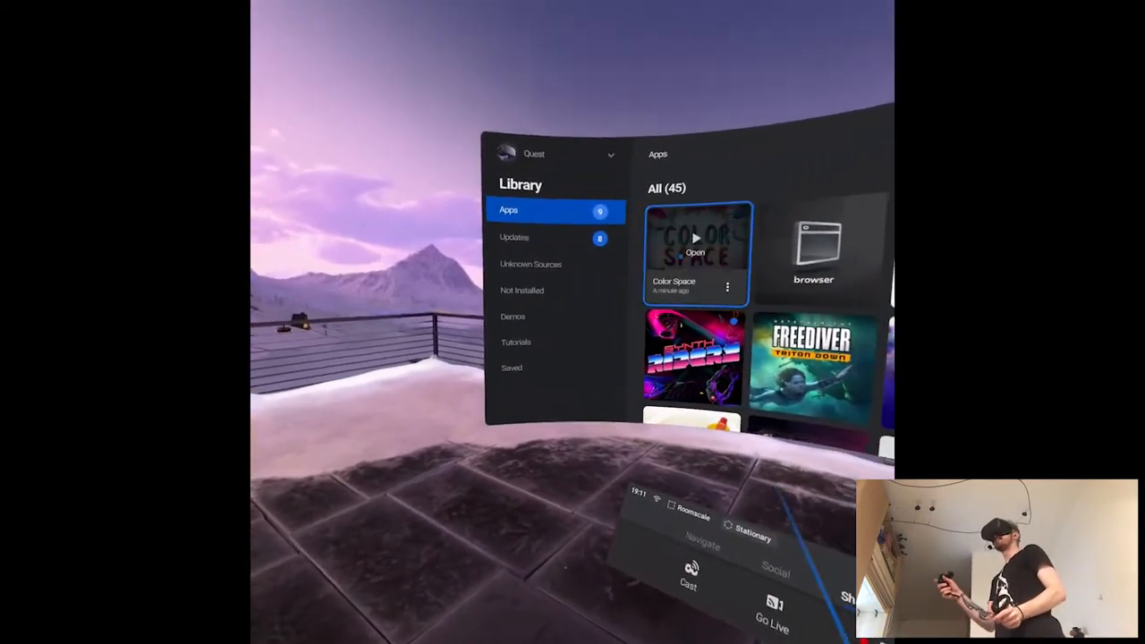
# Step: Launch Color Space from the Library Apps list so its welcome screen appears
pyautogui.click(694, 252)
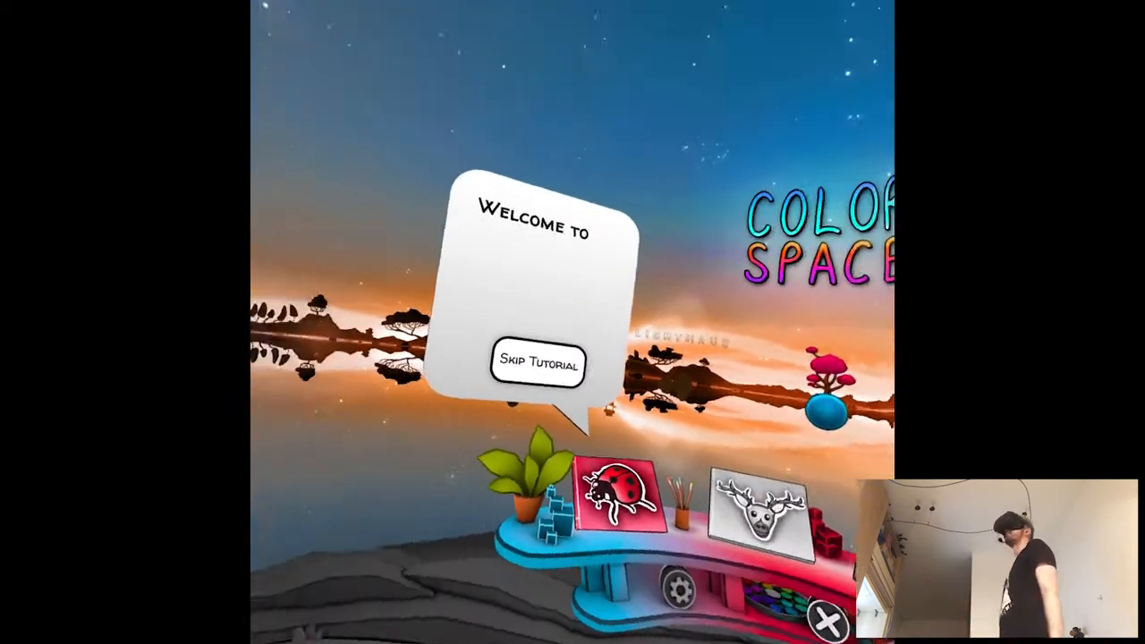
pyautogui.click(537, 363)
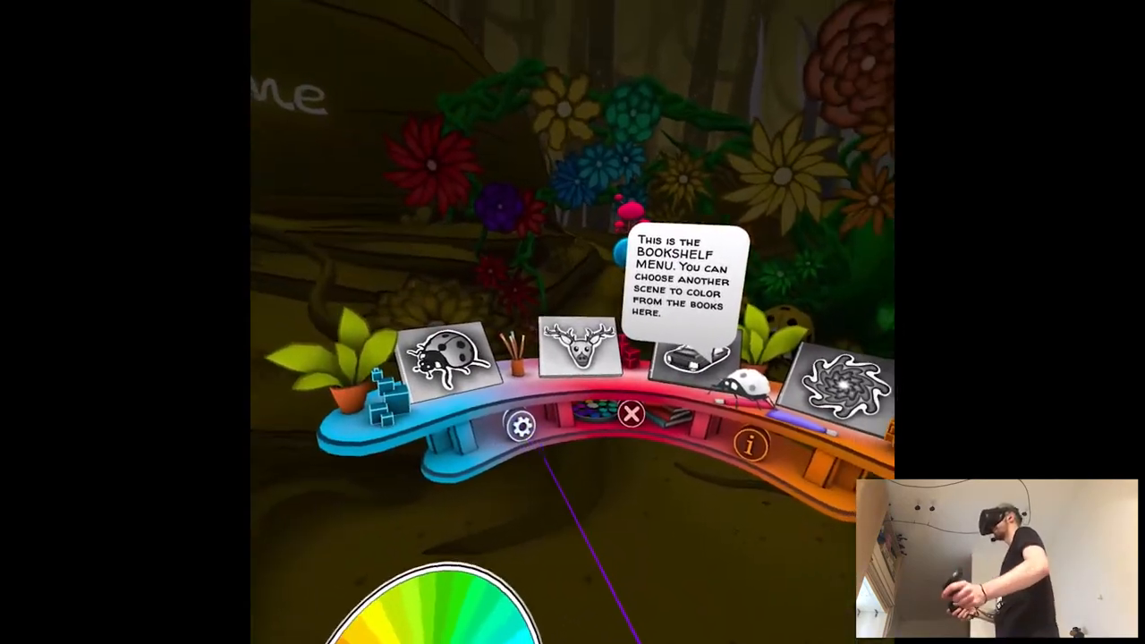
# Step: View the music and sound Settings panel via the gear icon, then dismiss it to reach the trash-can tip
pyautogui.click(522, 424)
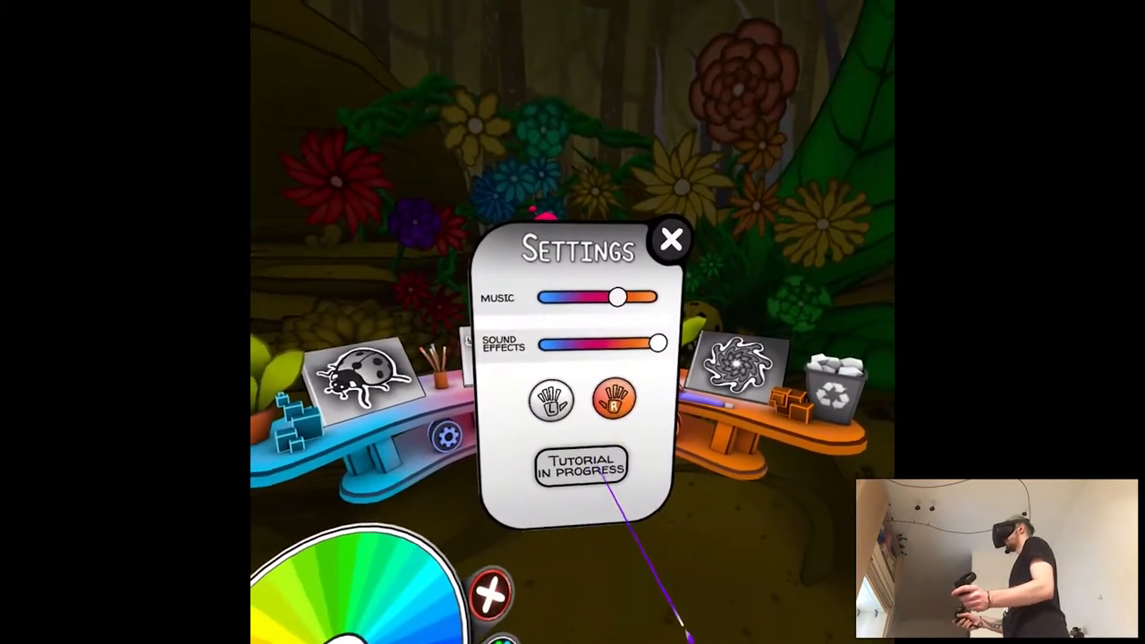
pyautogui.click(671, 240)
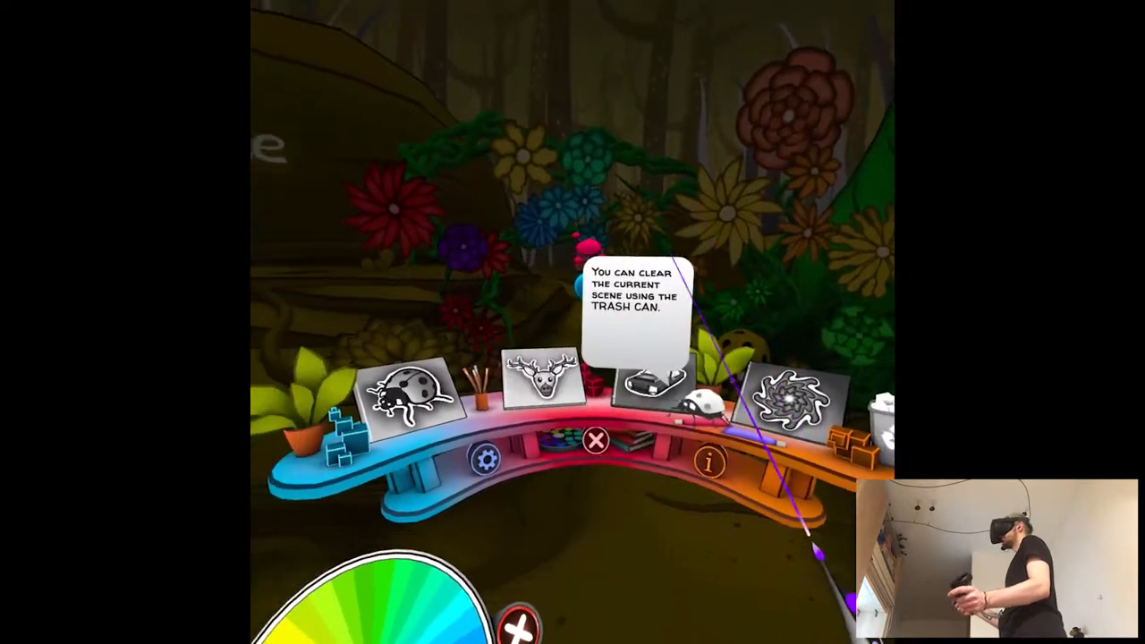